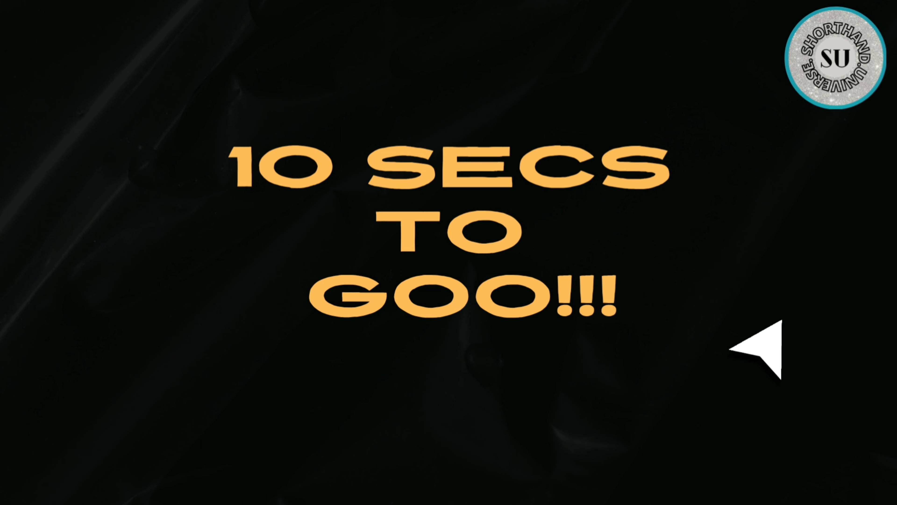
mouse_move(732, 281)
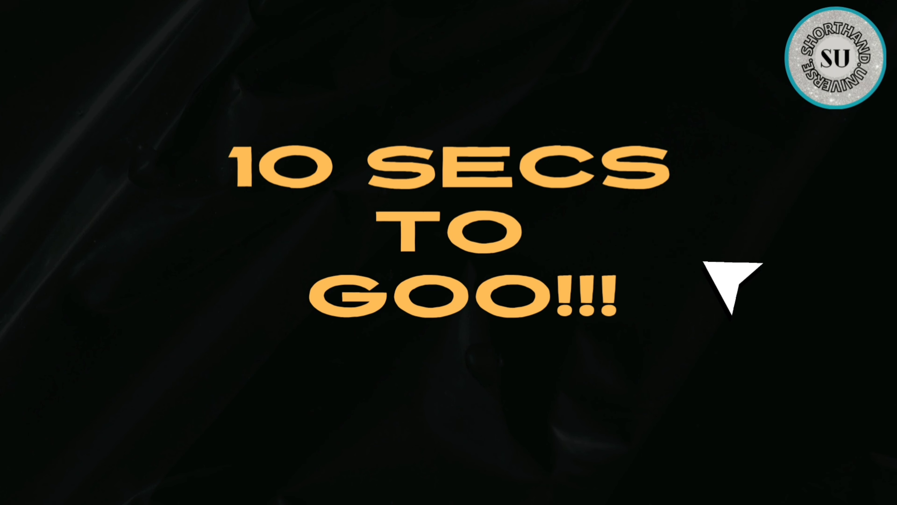
mouse_move(761, 349)
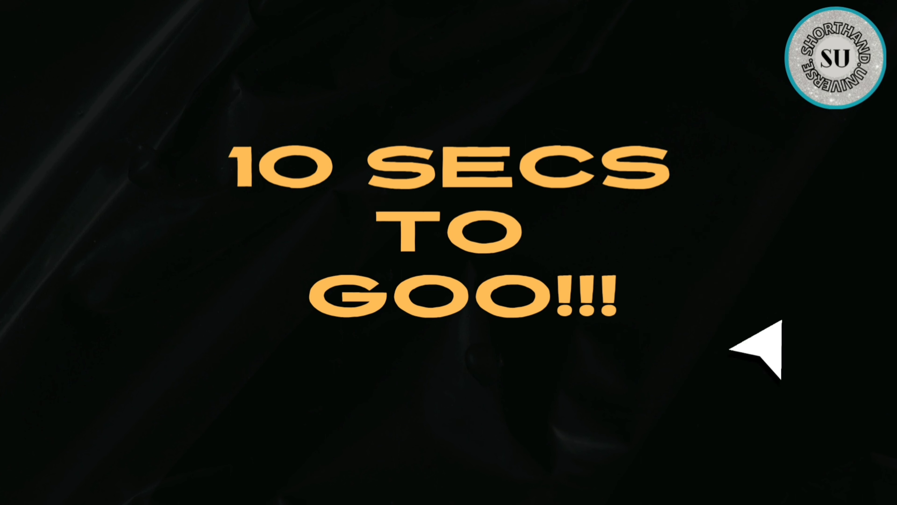
mouse_move(733, 281)
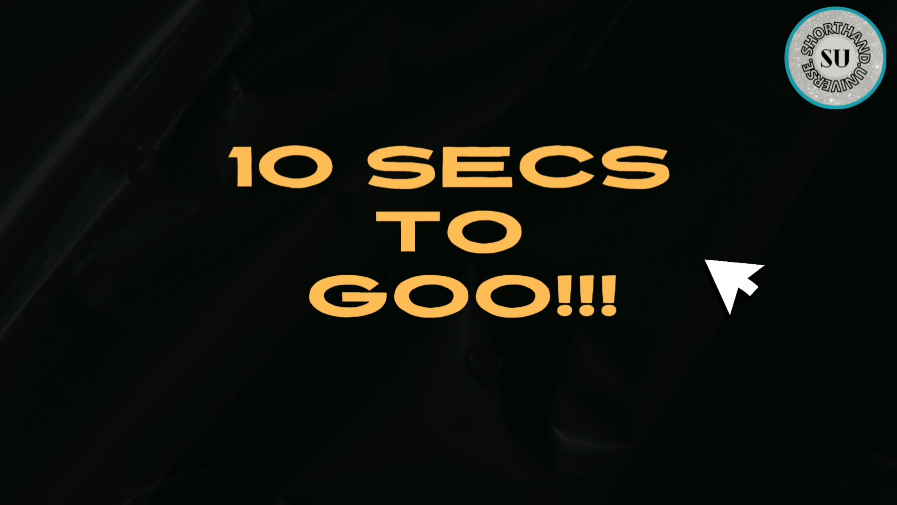